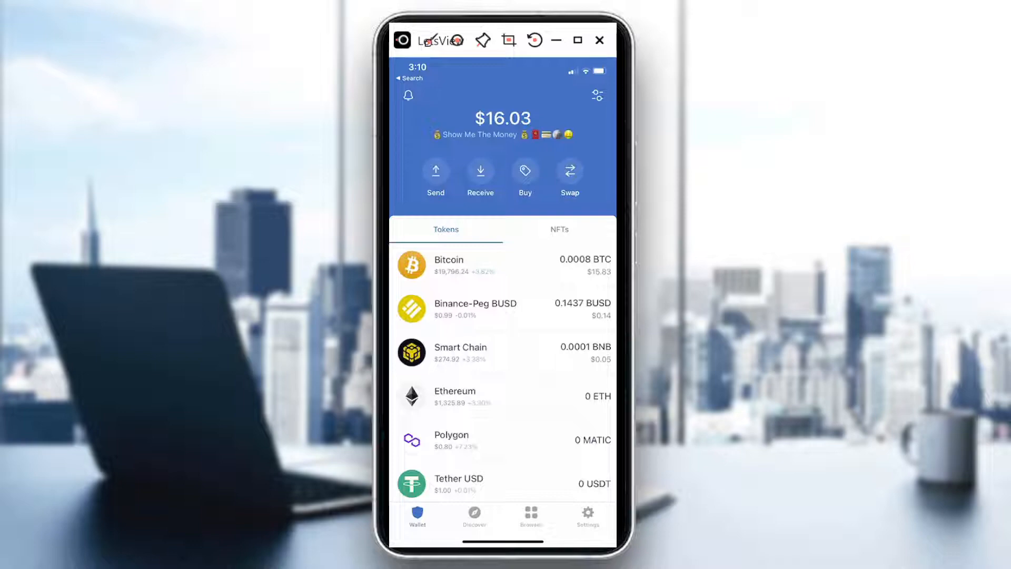
Step: Open Ethereum Token (BEP20) from the token list and start a swap paying ETH for BNB
scroll(down, 3)
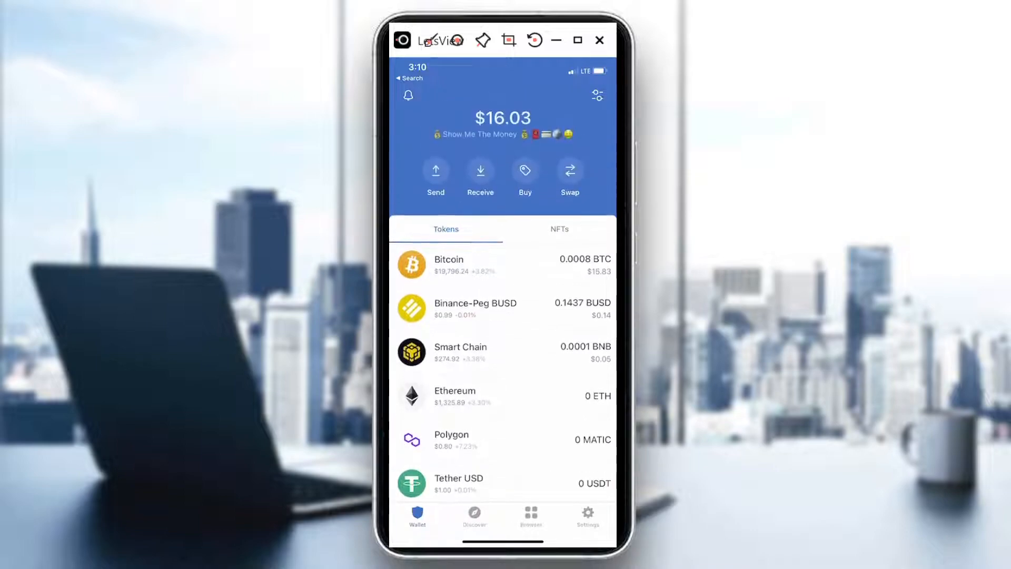
scroll(down, 3)
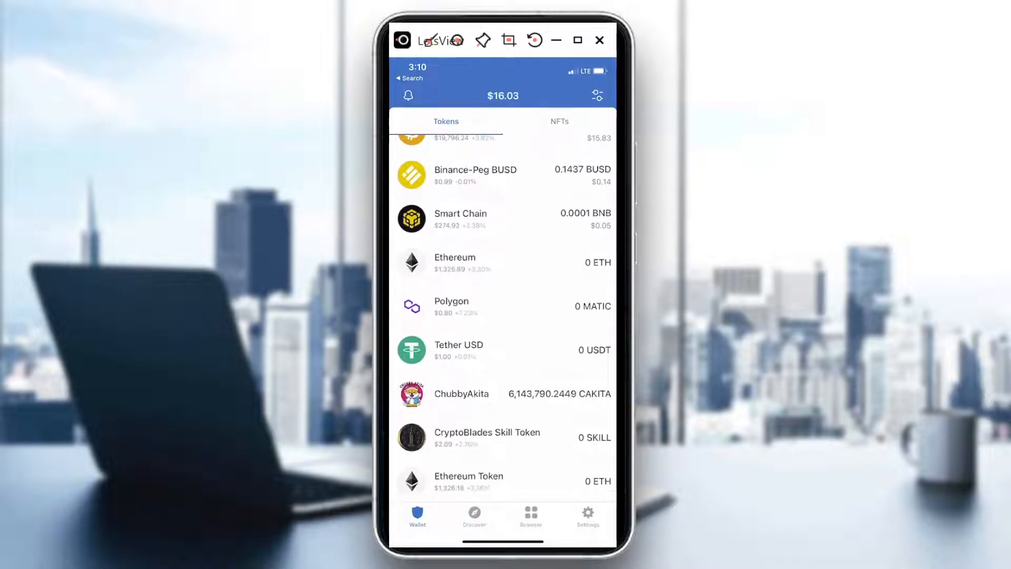
scroll(up, 3)
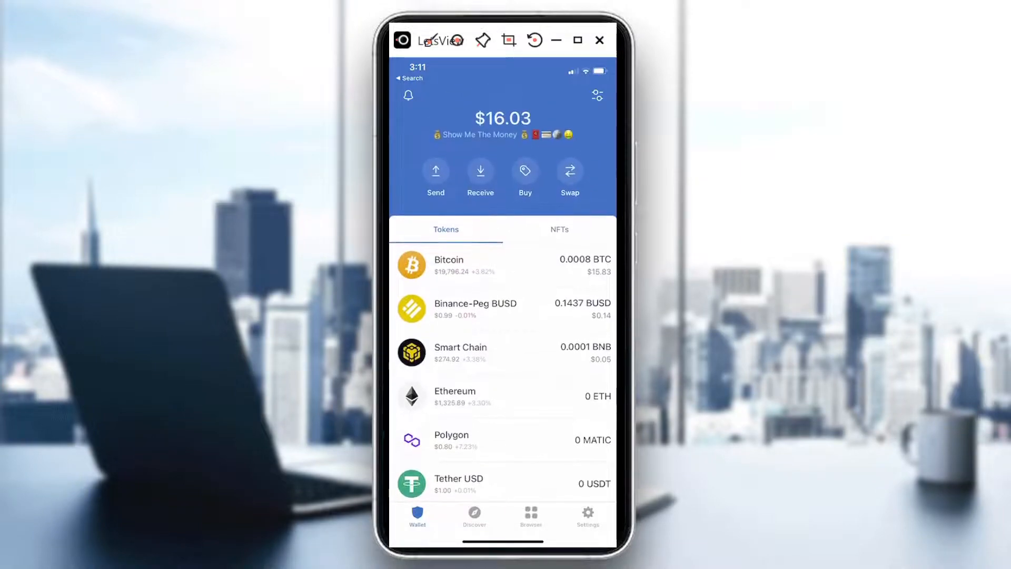
scroll(down, 3)
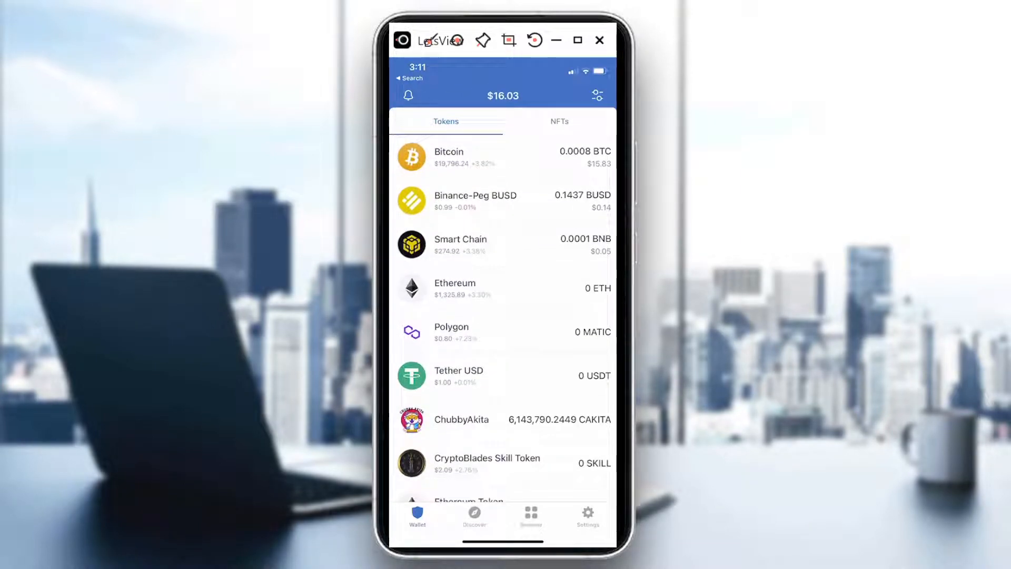
scroll(down, 3)
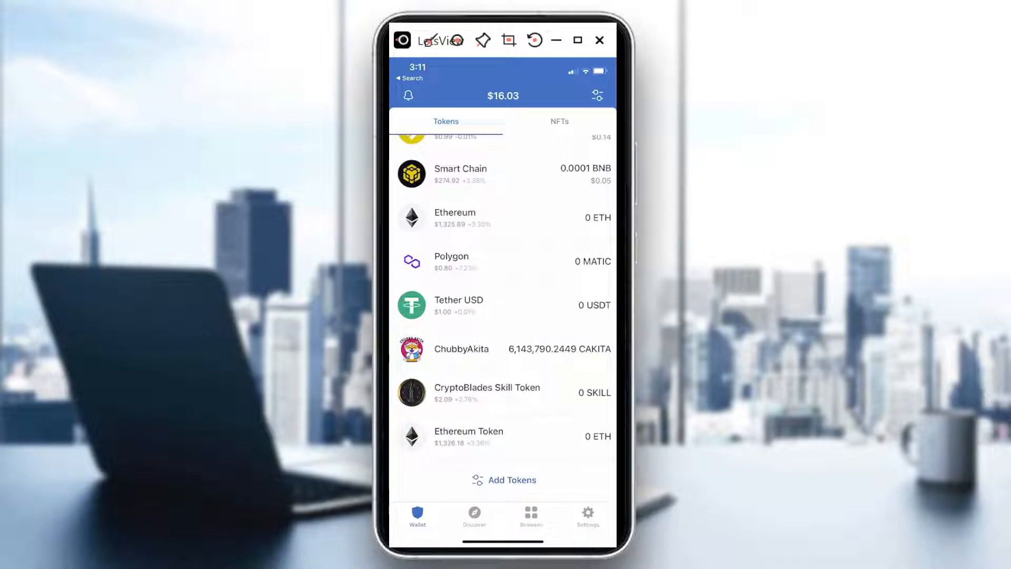
click(469, 437)
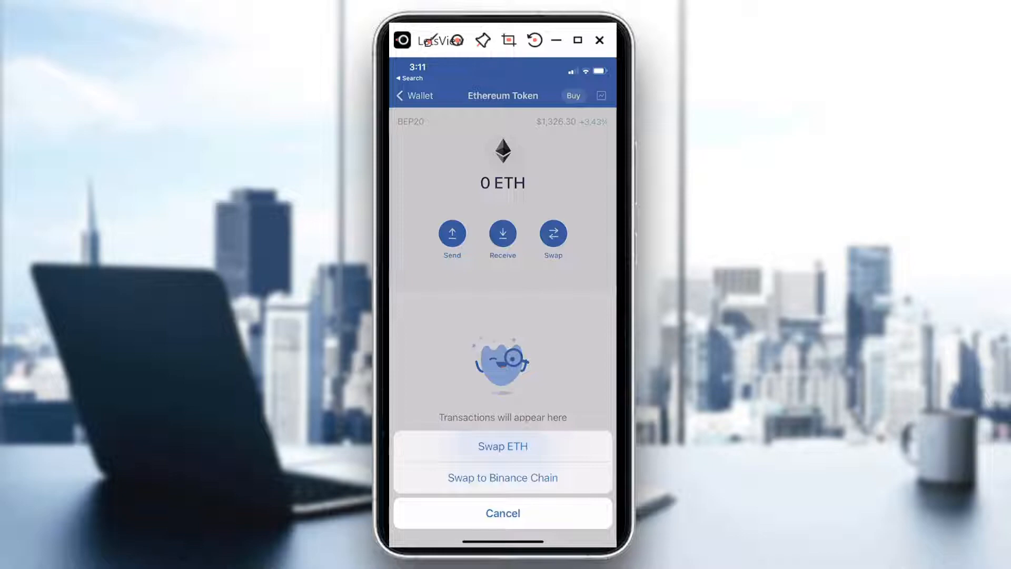
click(503, 513)
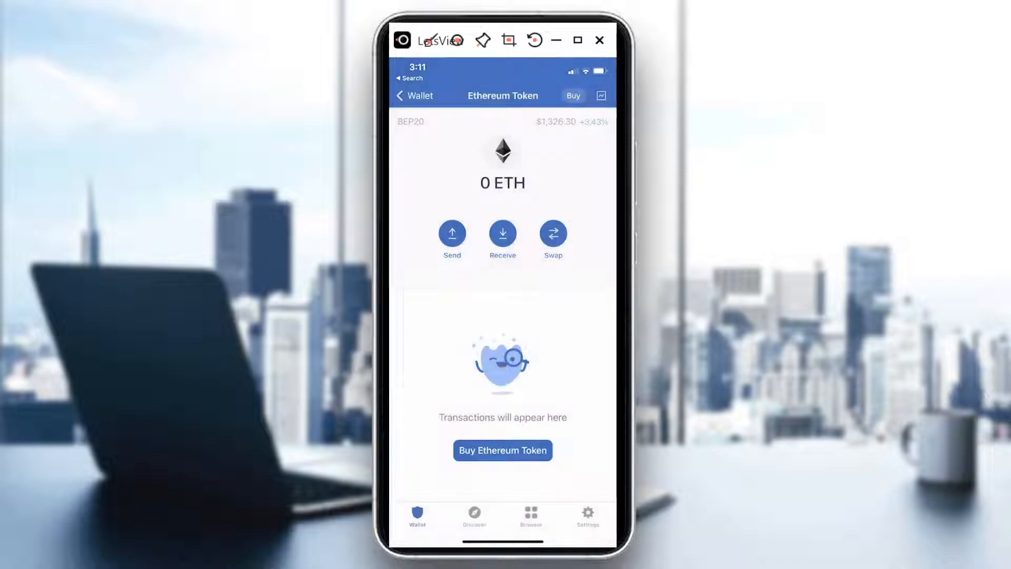
click(553, 233)
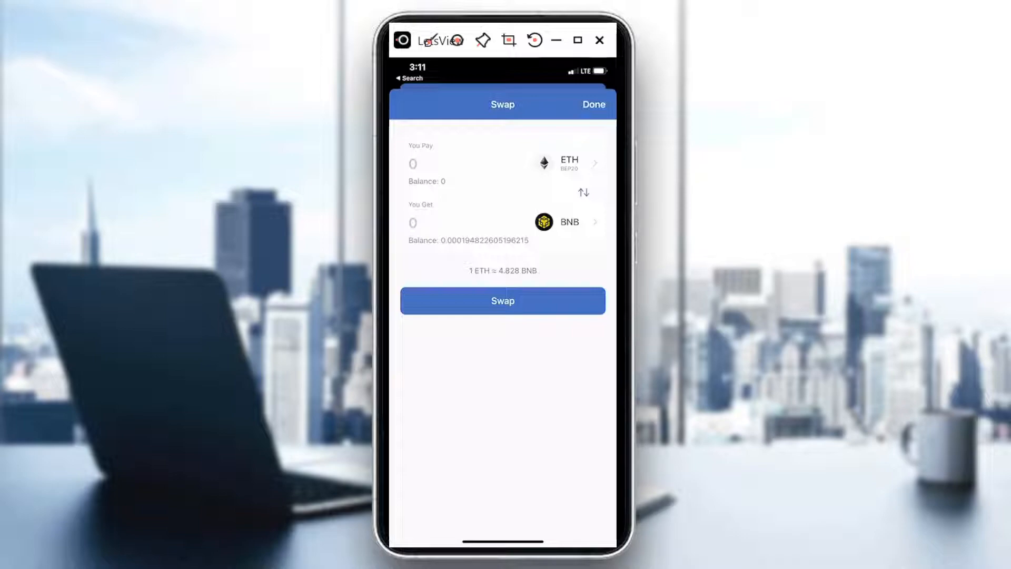
Step: Close the ETH-to-BNB swap form without swapping and go back to the main token list
click(503, 301)
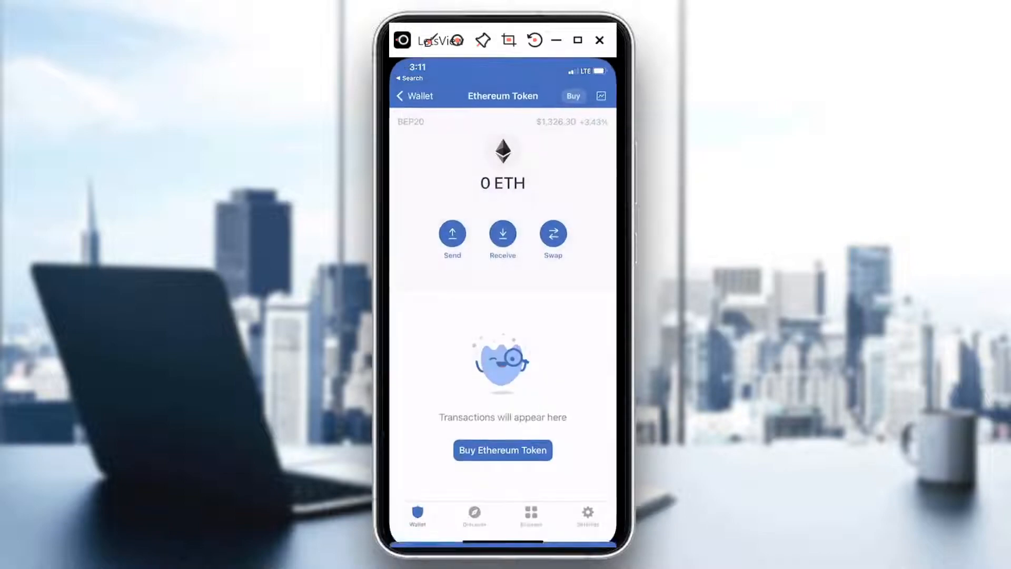
click(414, 95)
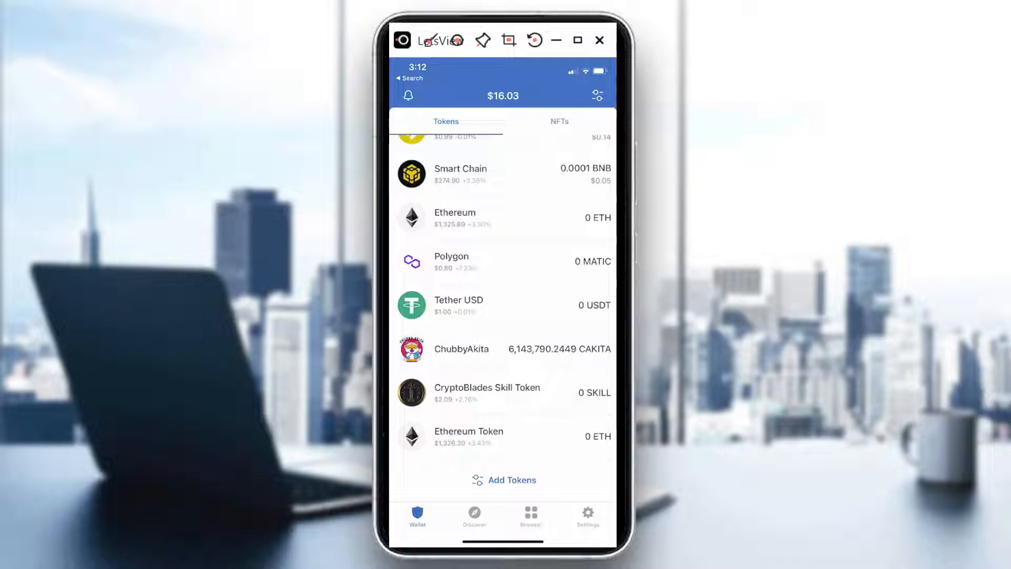
scroll(down, 3)
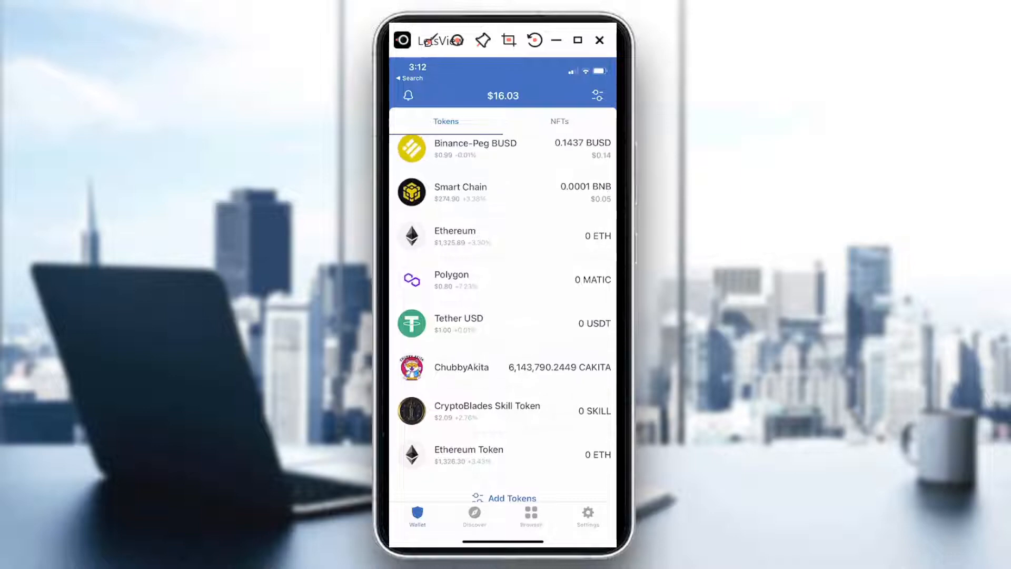
click(455, 236)
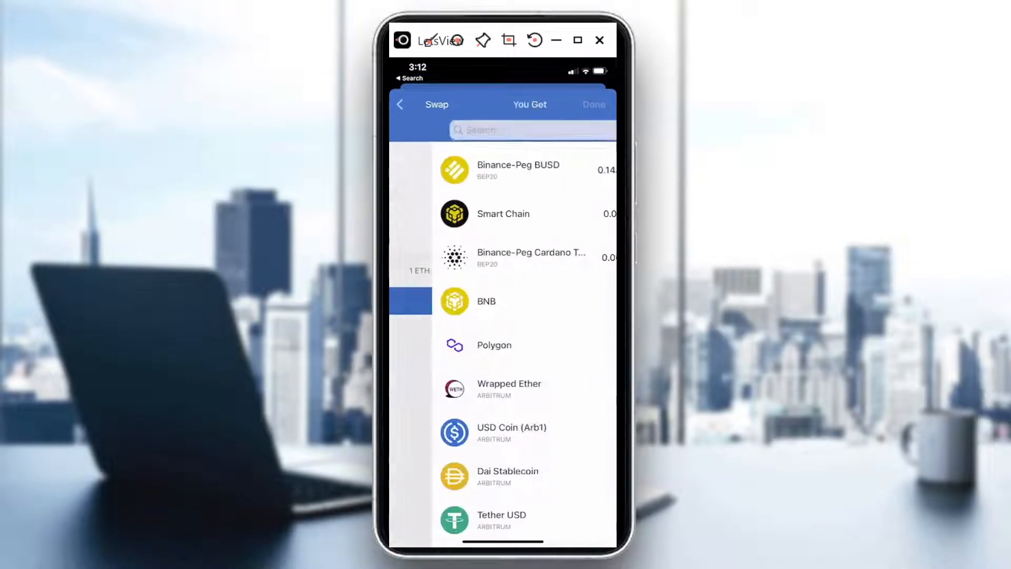
click(485, 302)
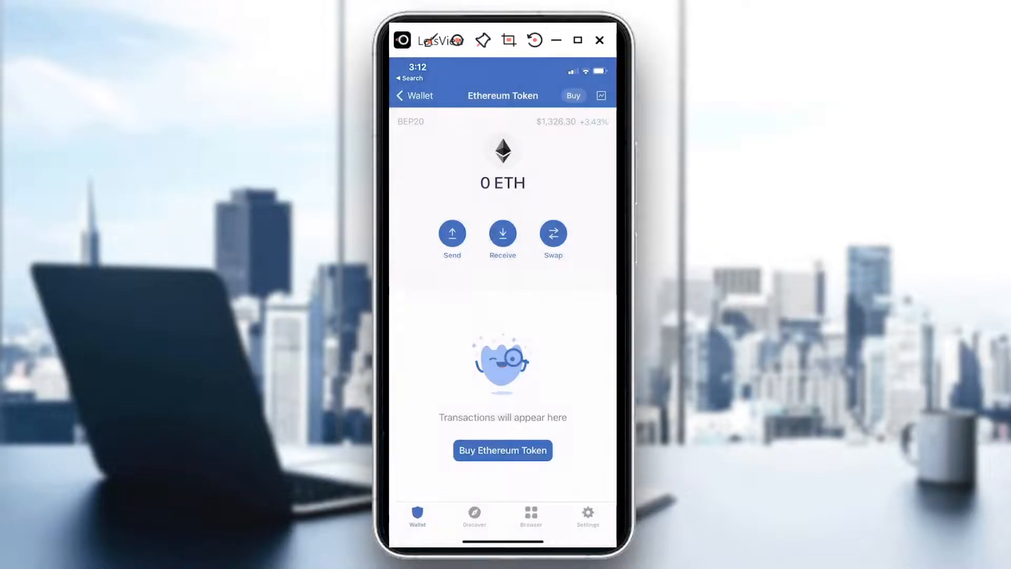
click(416, 95)
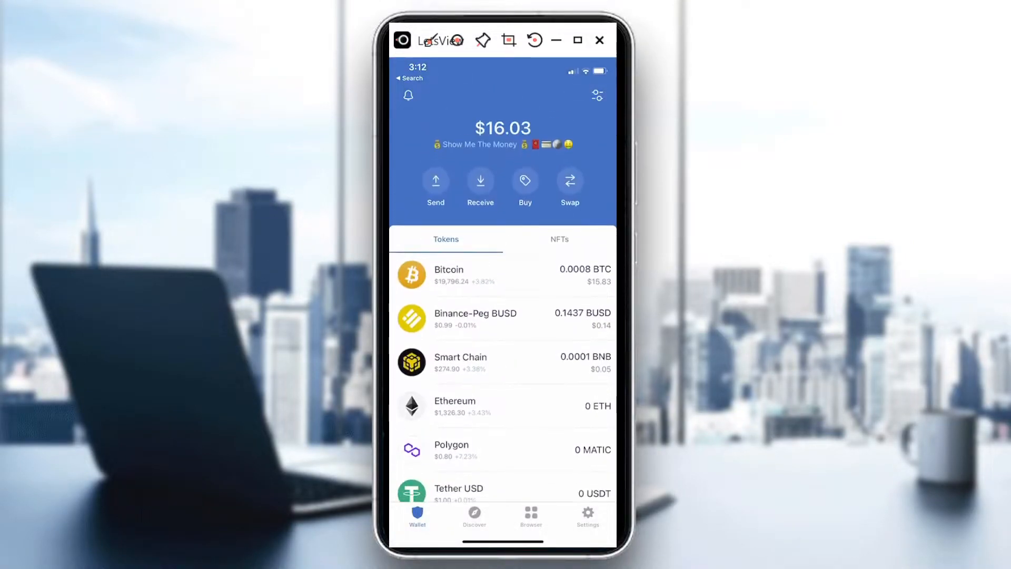